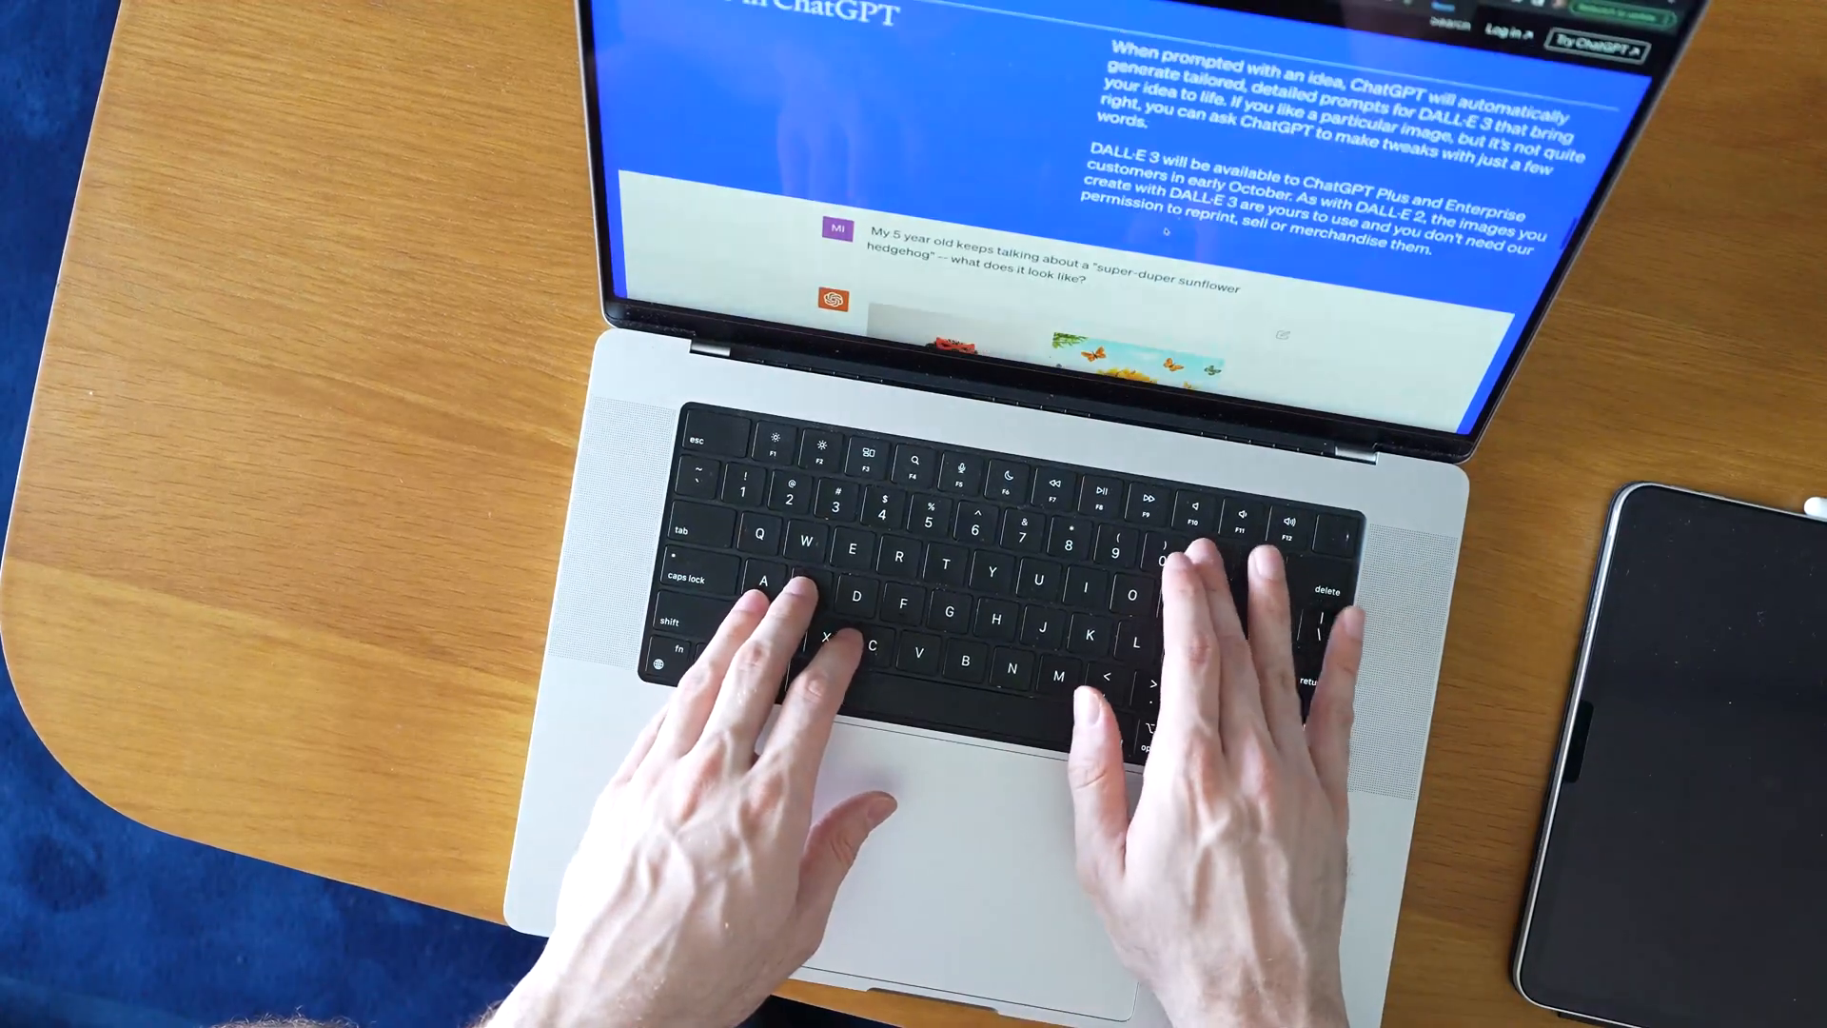
pyautogui.scroll(-3)
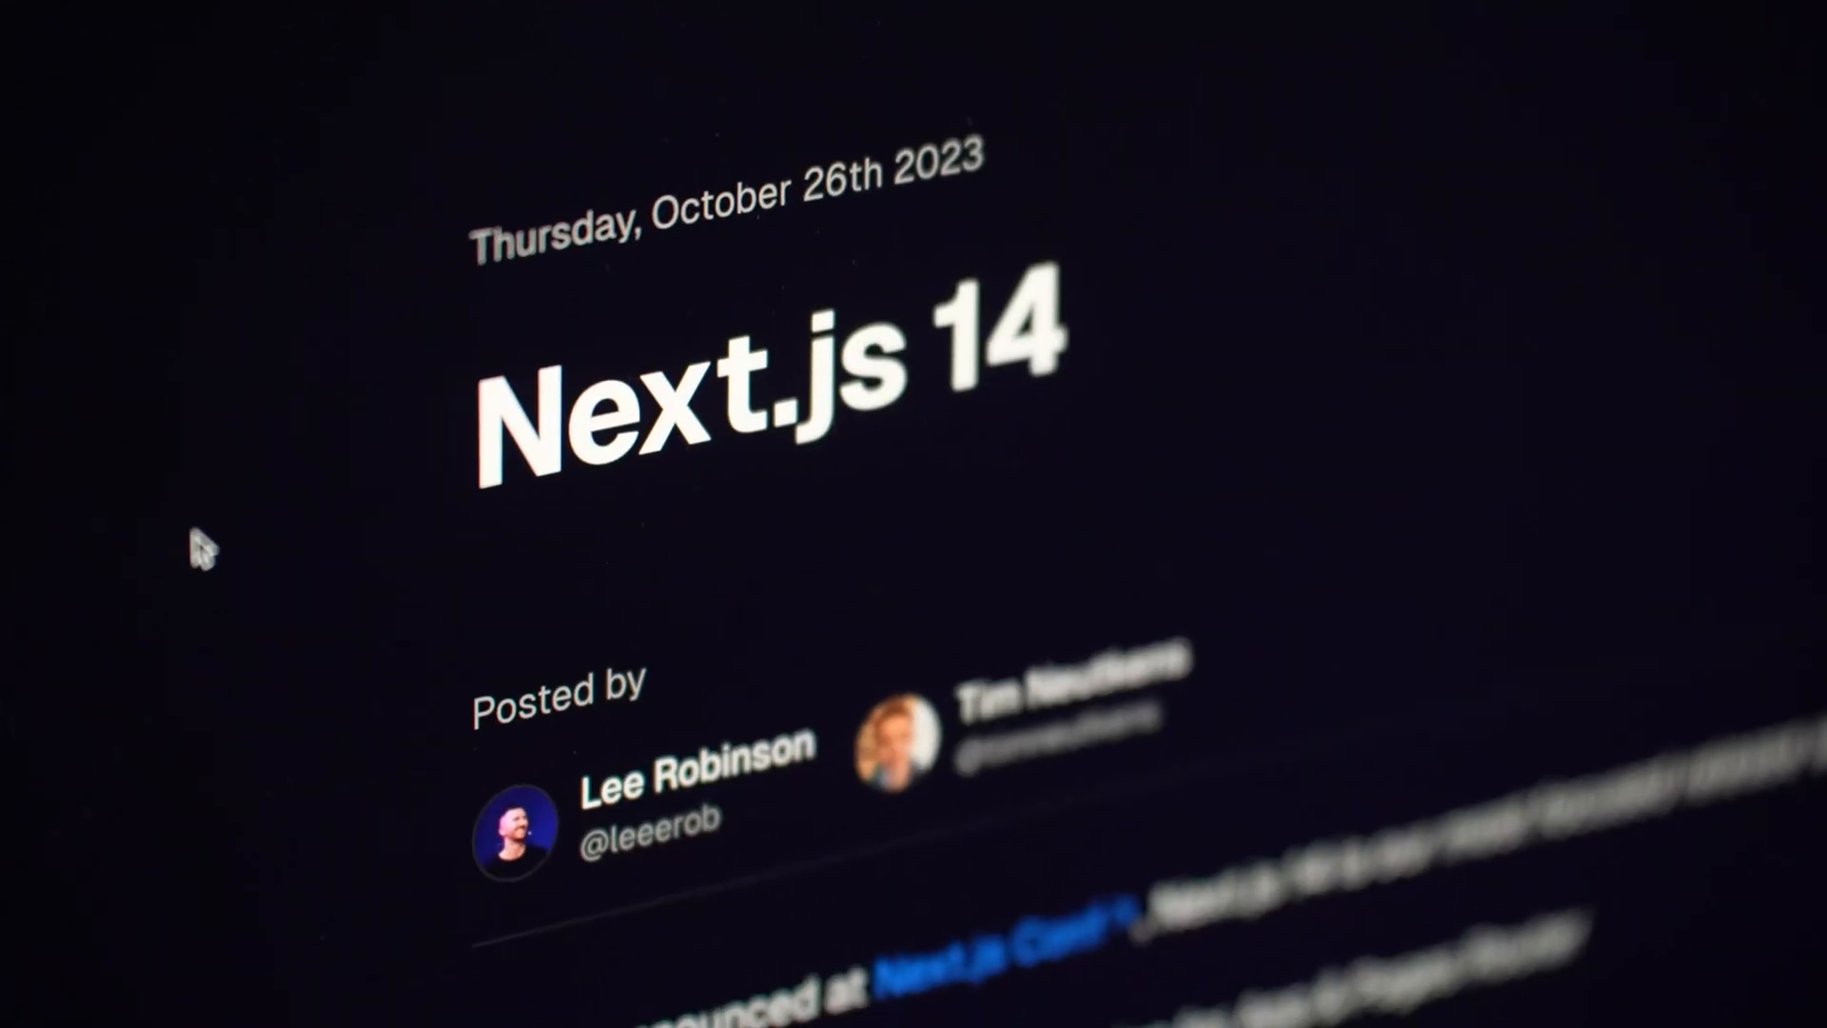
pyautogui.scroll(-3)
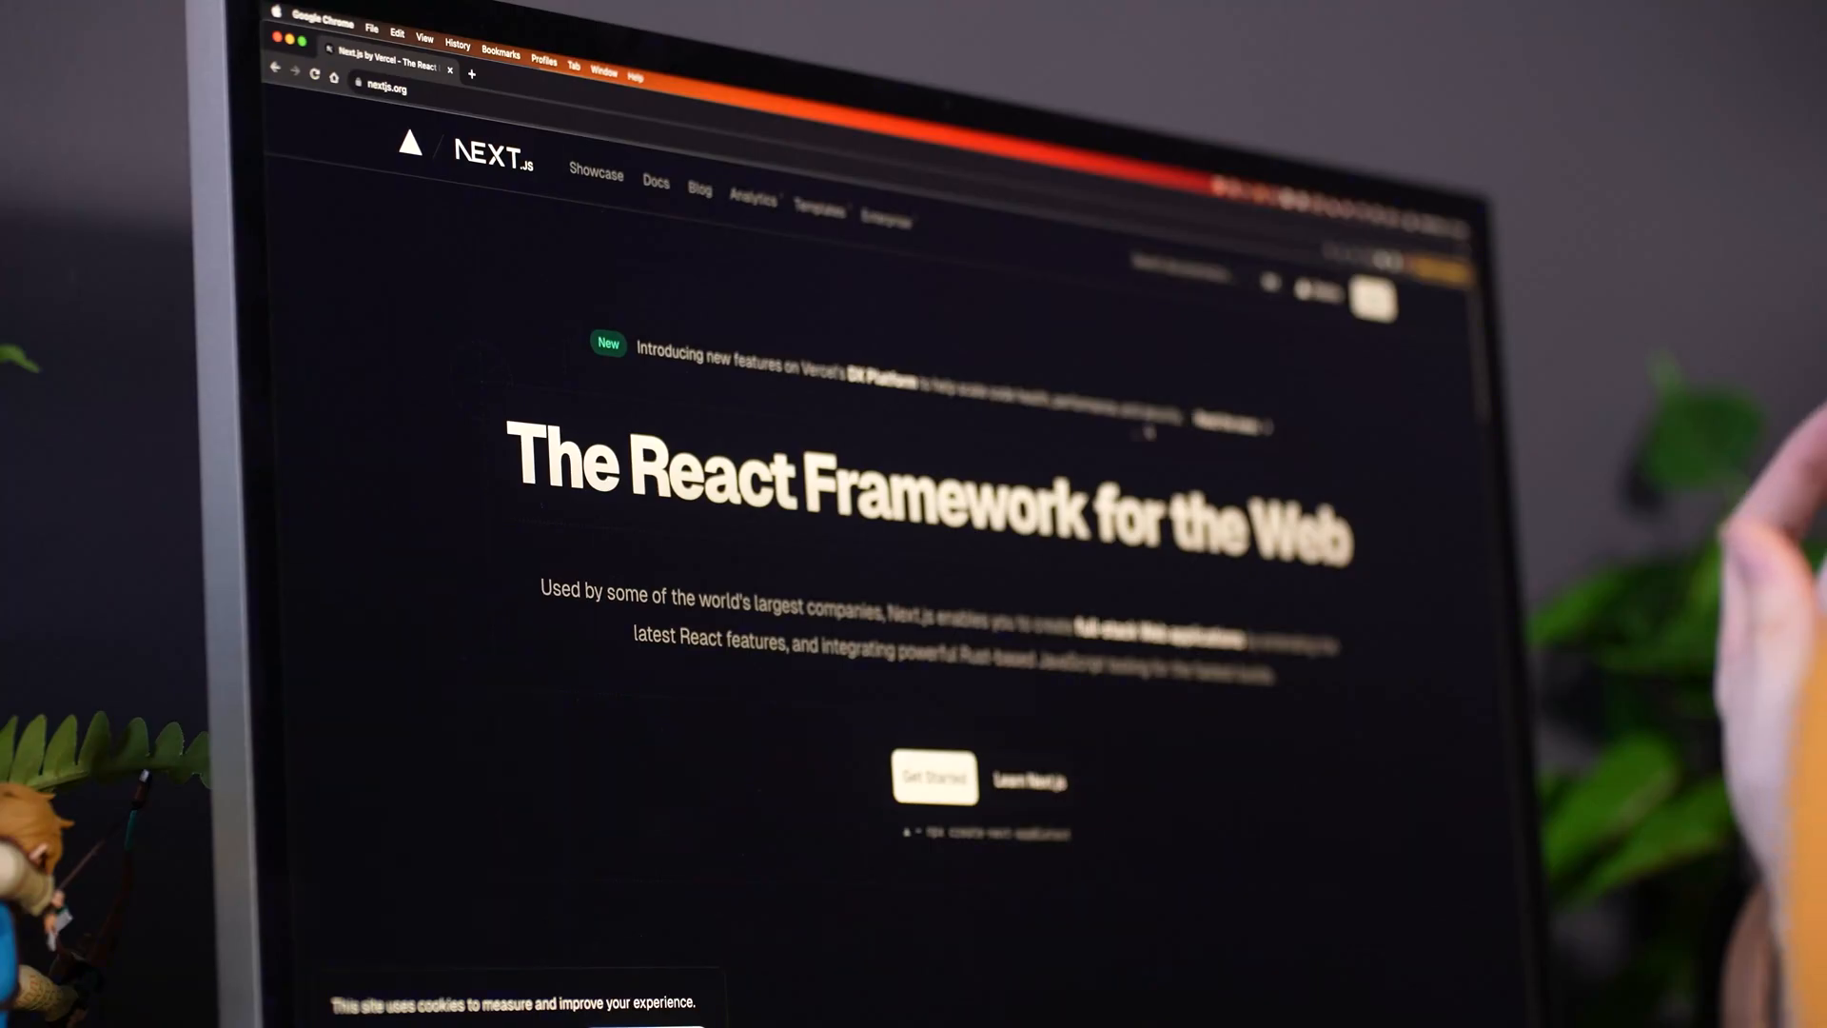
pyautogui.scroll(-3)
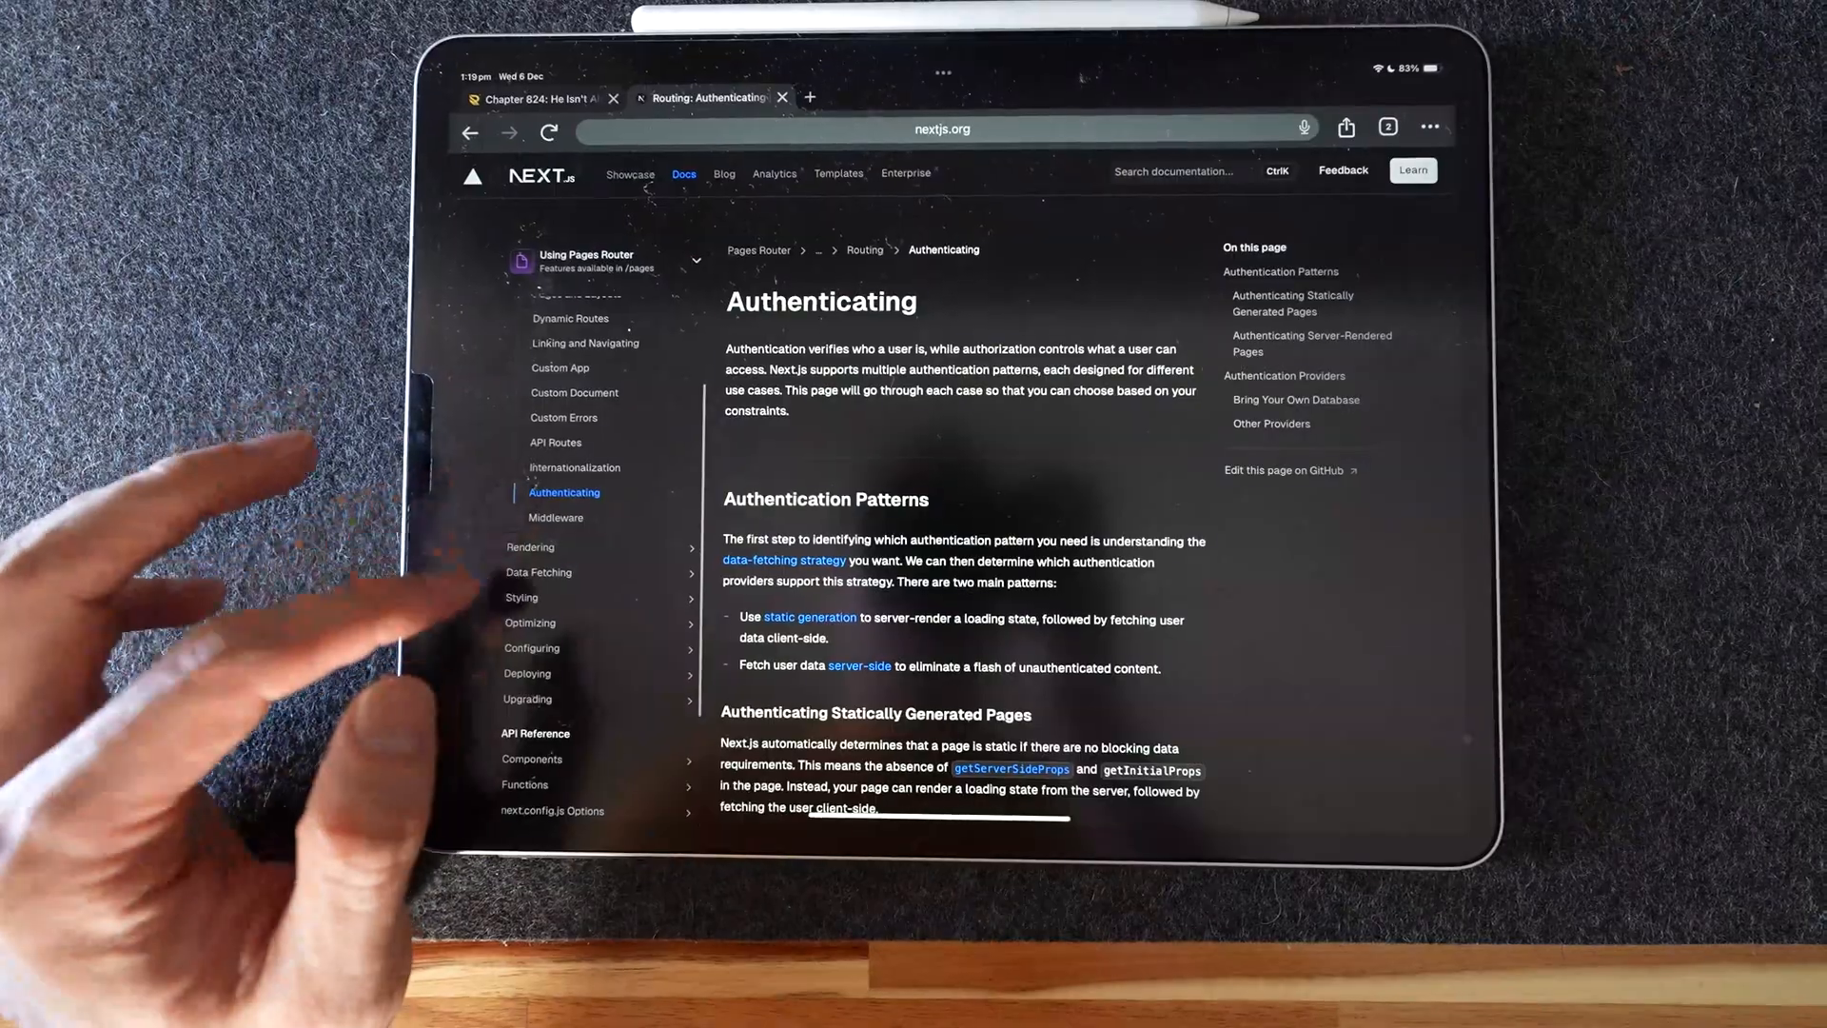
pyautogui.scroll(-3)
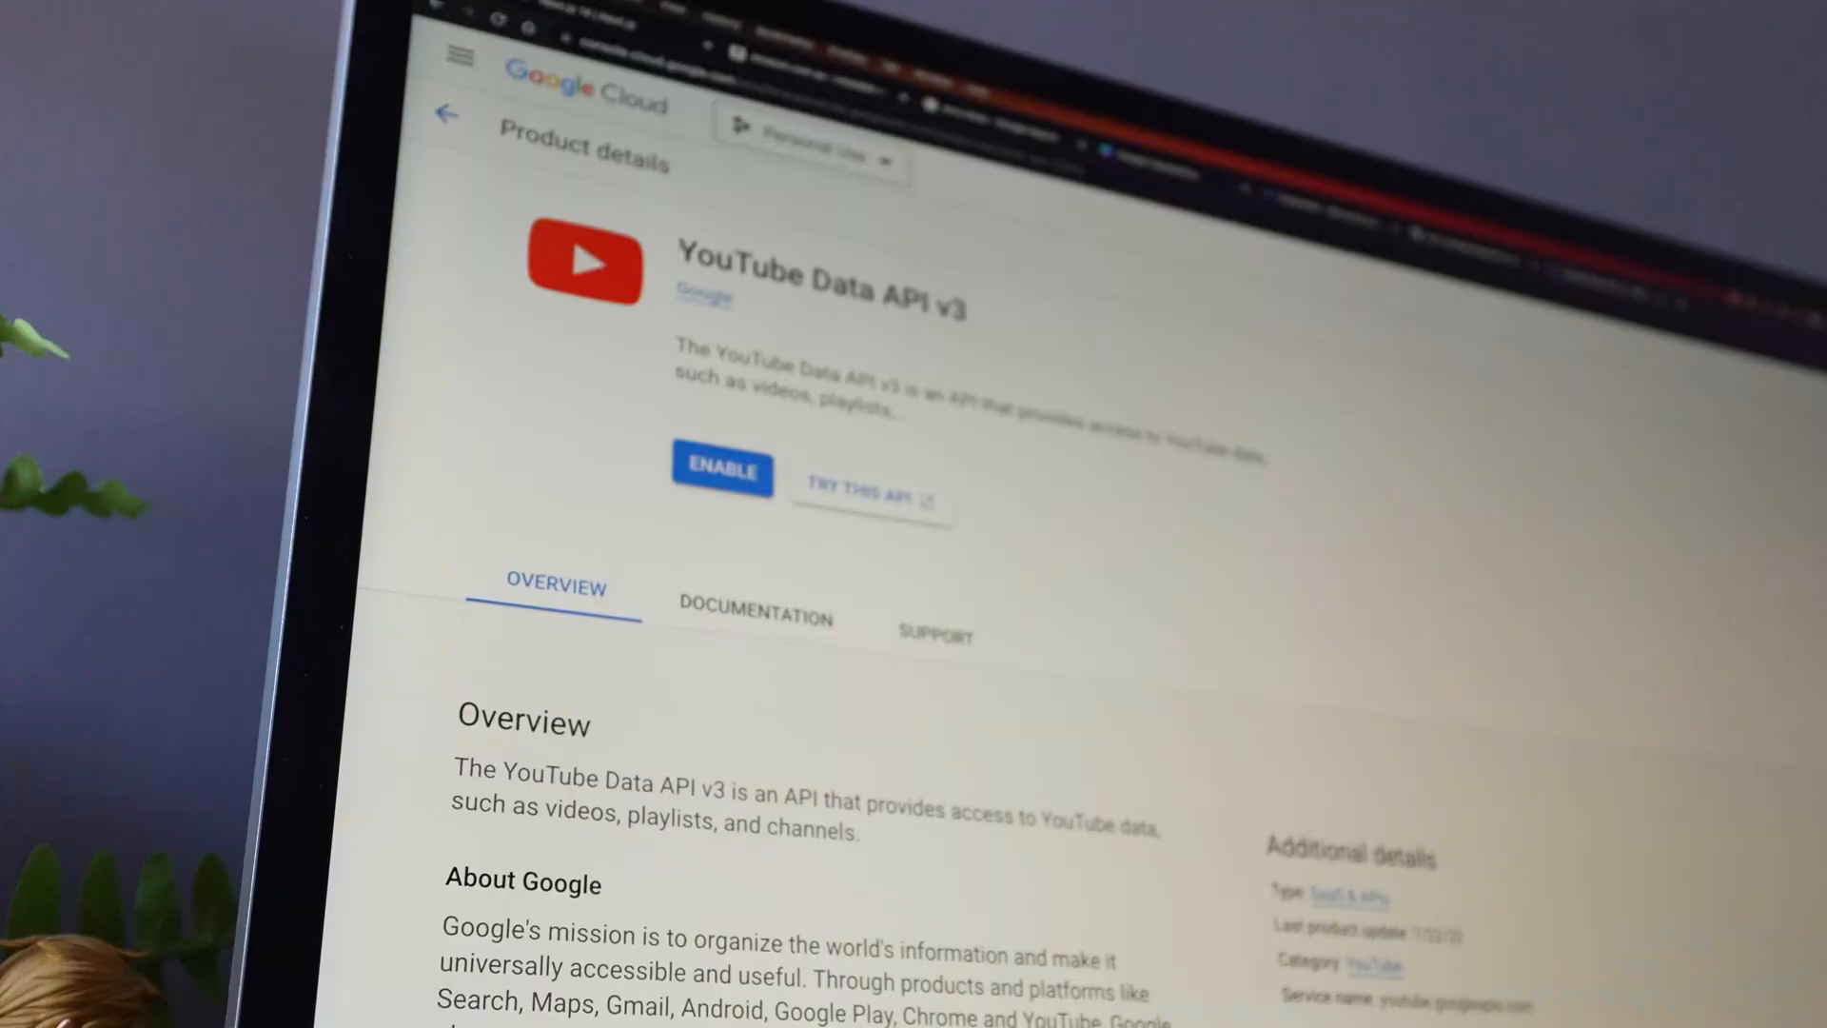
pyautogui.moveTo(721, 472)
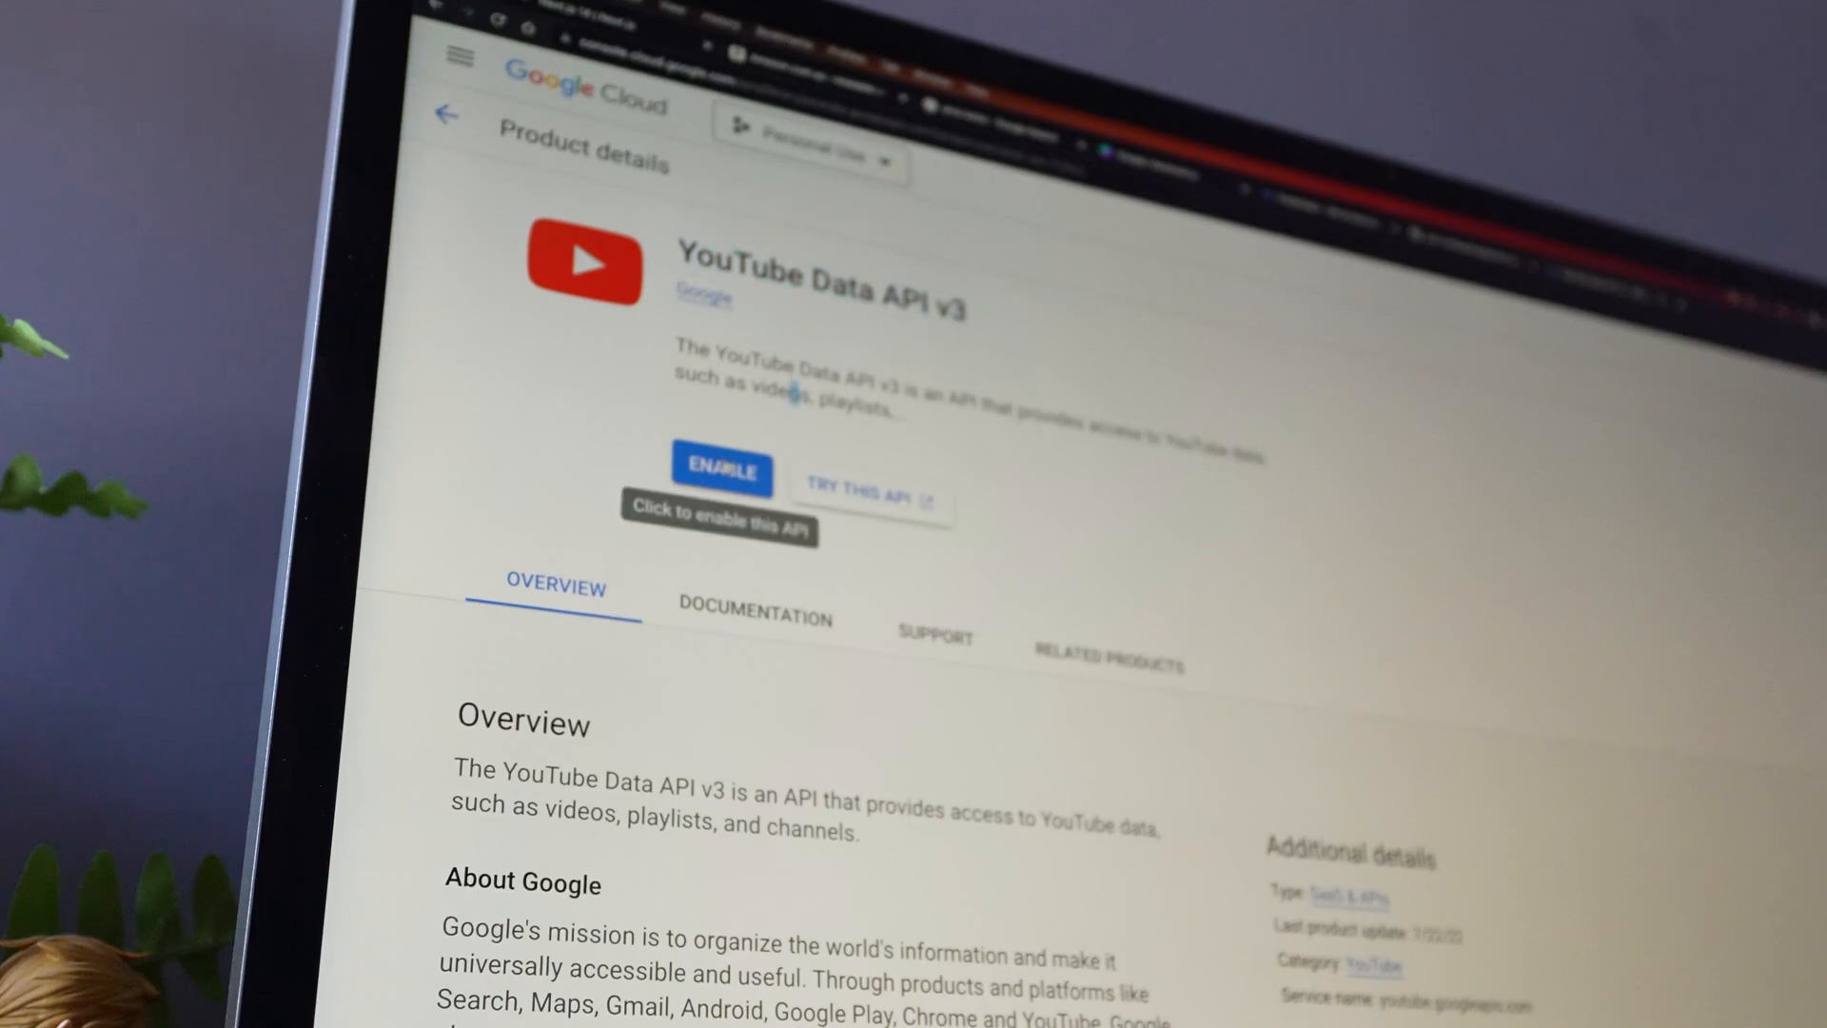